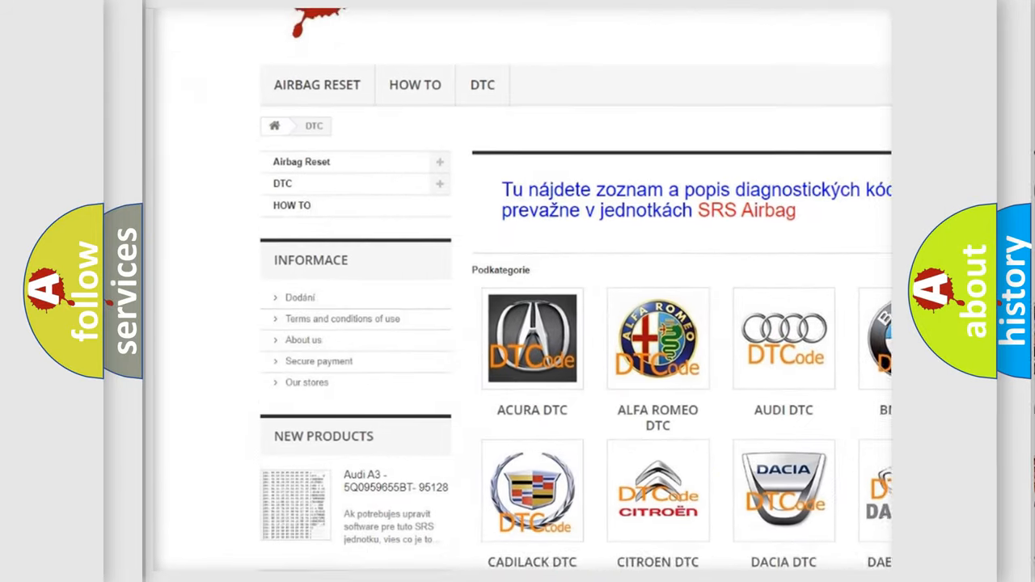
pyautogui.scroll(-3)
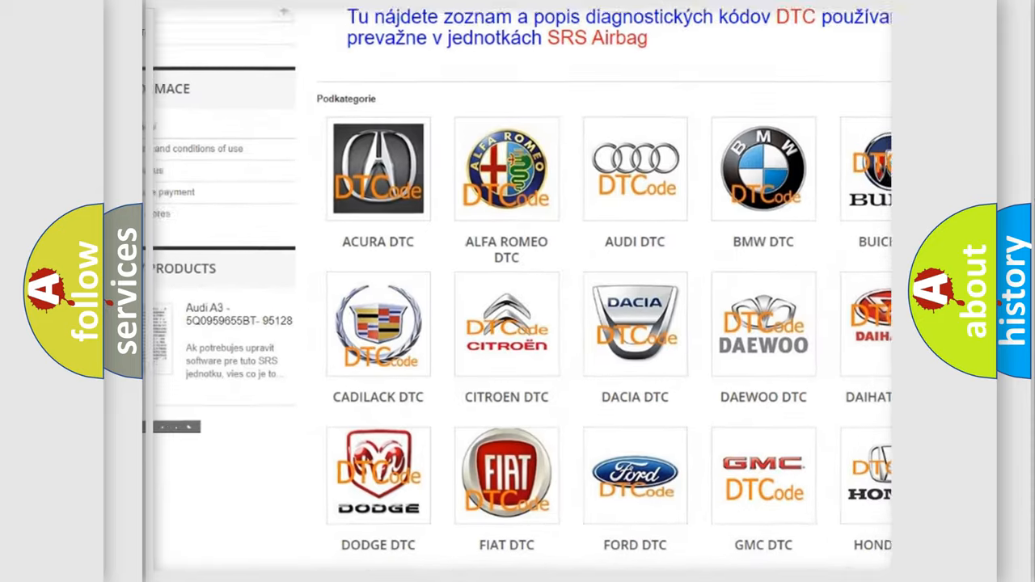
pyautogui.scroll(-3)
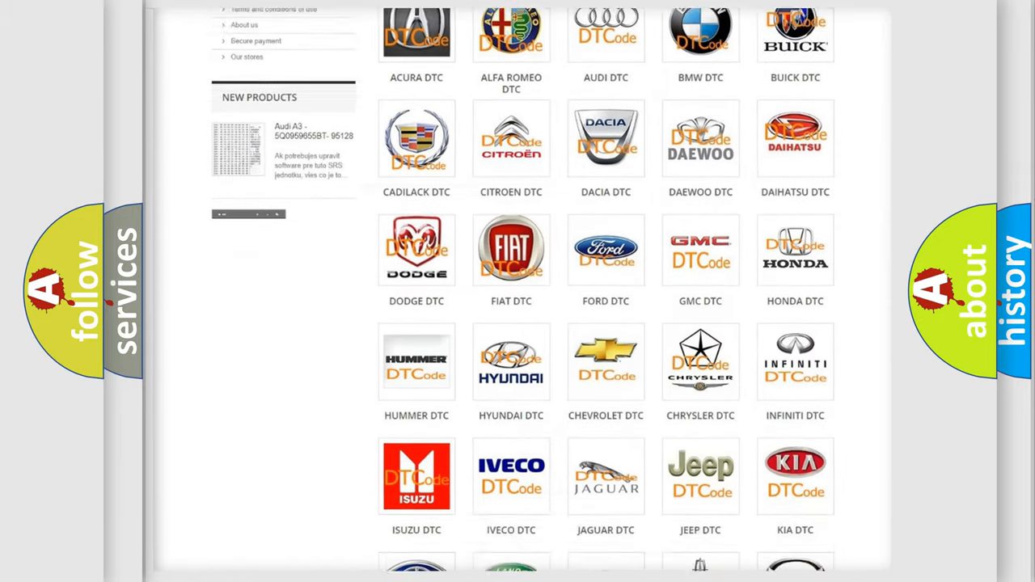
pyautogui.scroll(-3)
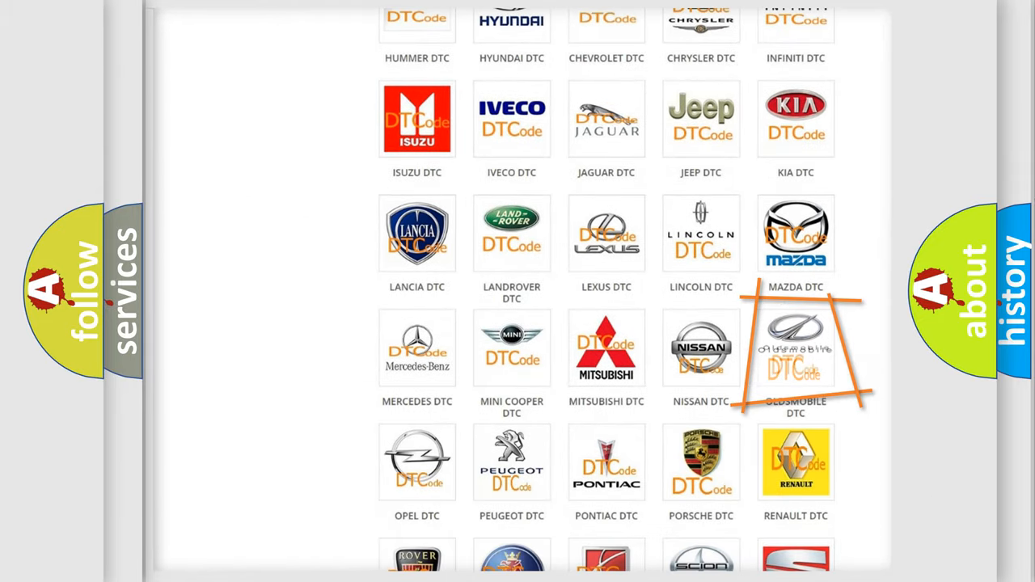